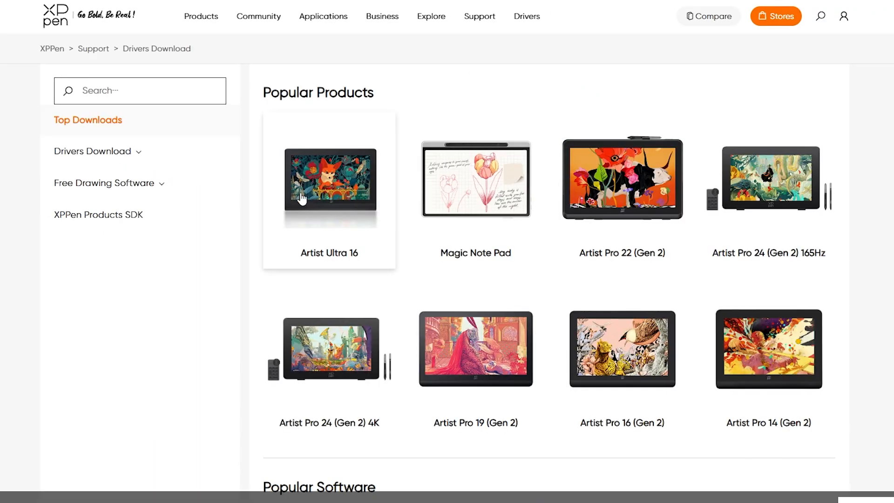
Step: Go to the Artist Ultra 16 support page and scroll past the Windows driver to the manuals
left_click(329, 186)
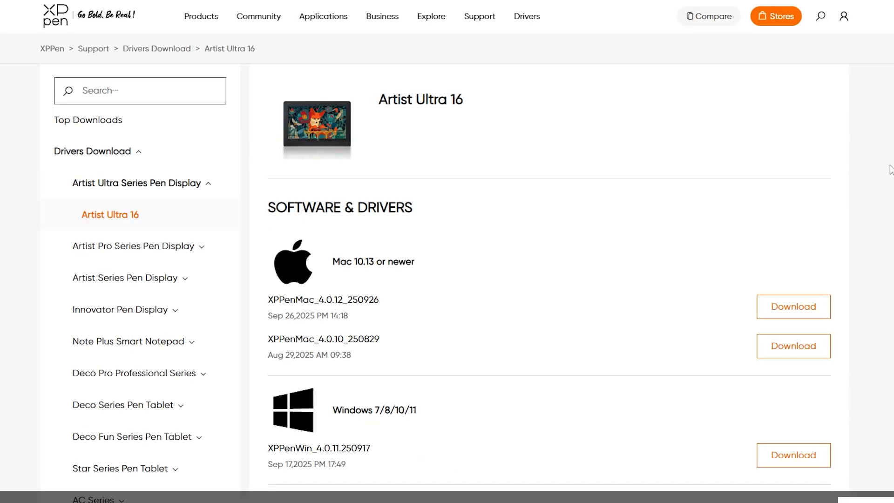
scroll("down", 3)
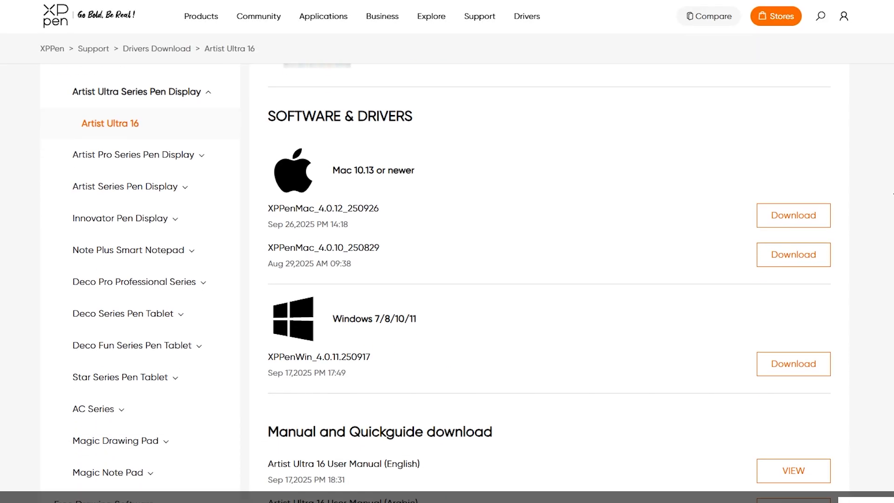
scroll("down", 3)
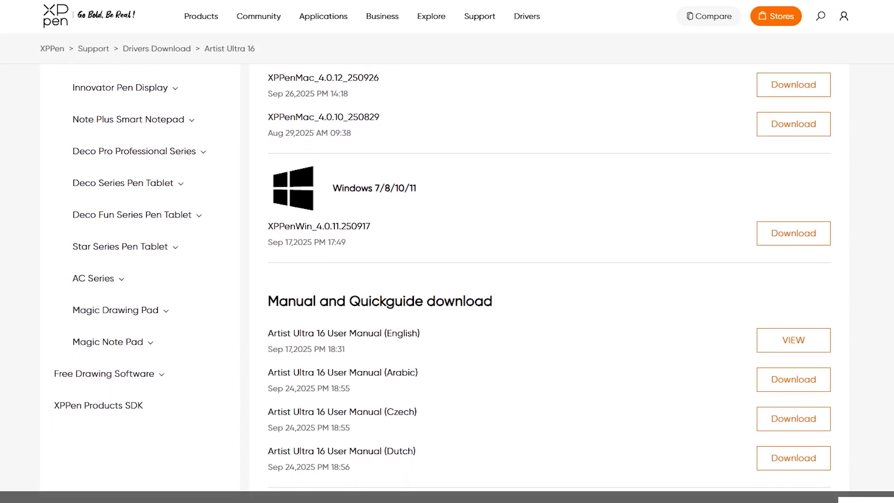
scroll("down", 3)
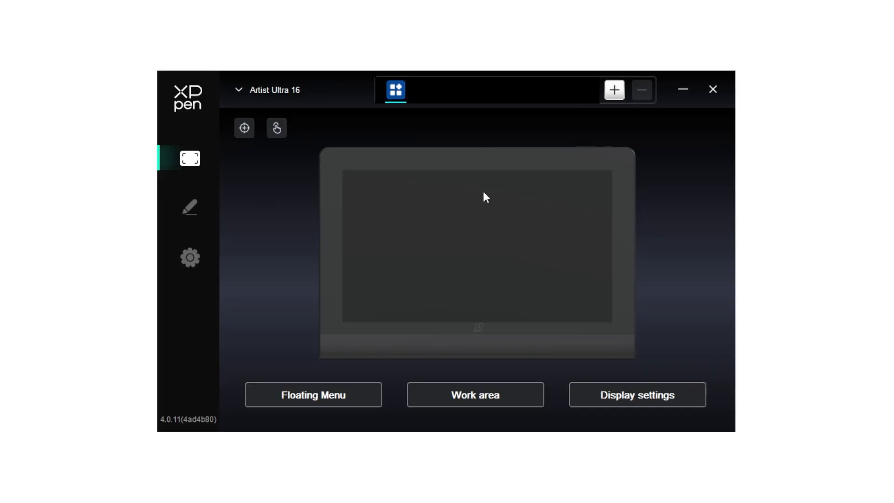
Step: Show the floating menu shortcuts and select a shortcut tile to edit it
left_click(313, 395)
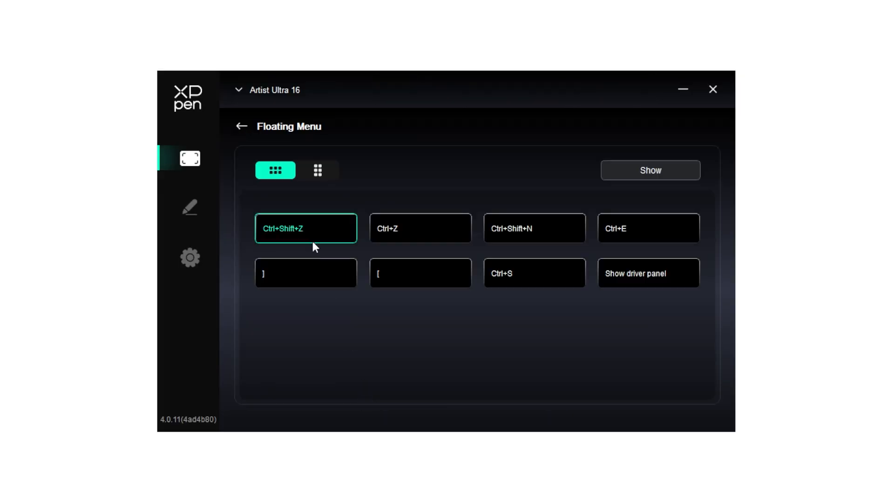
left_click(649, 169)
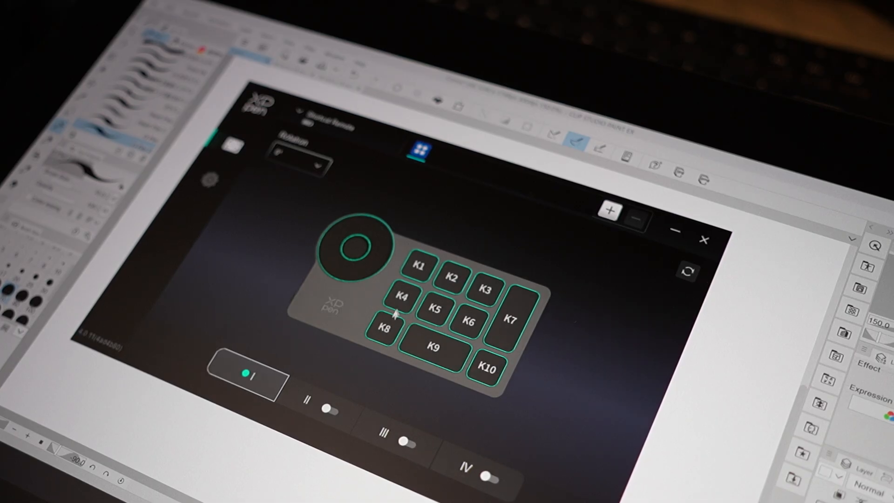
Step: Select a remote key such as K8 to assign a shortcut
left_click(435, 348)
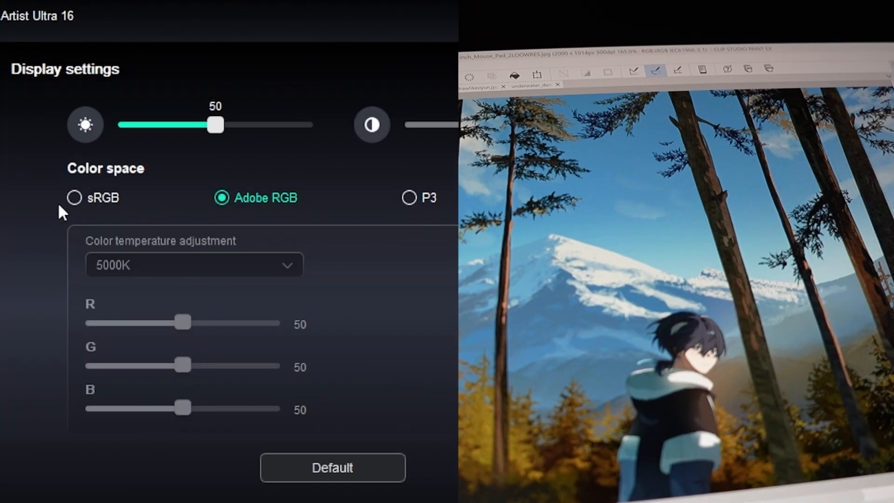
left_click(74, 198)
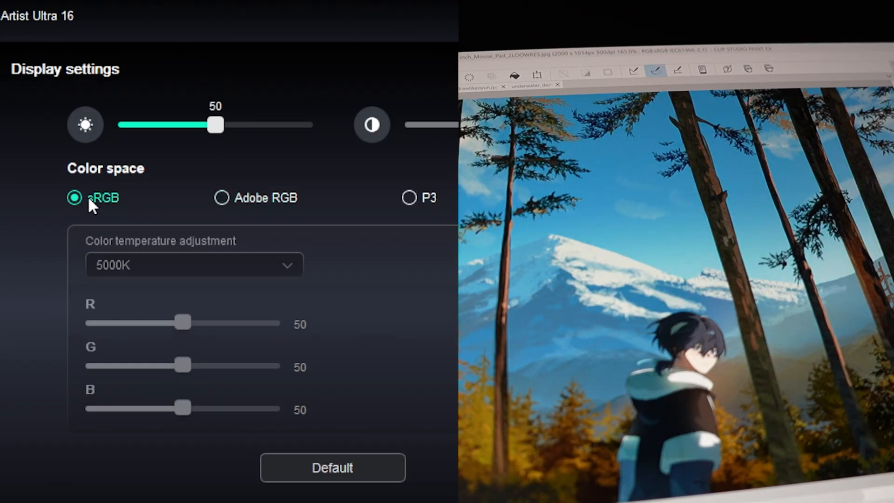
left_click(222, 197)
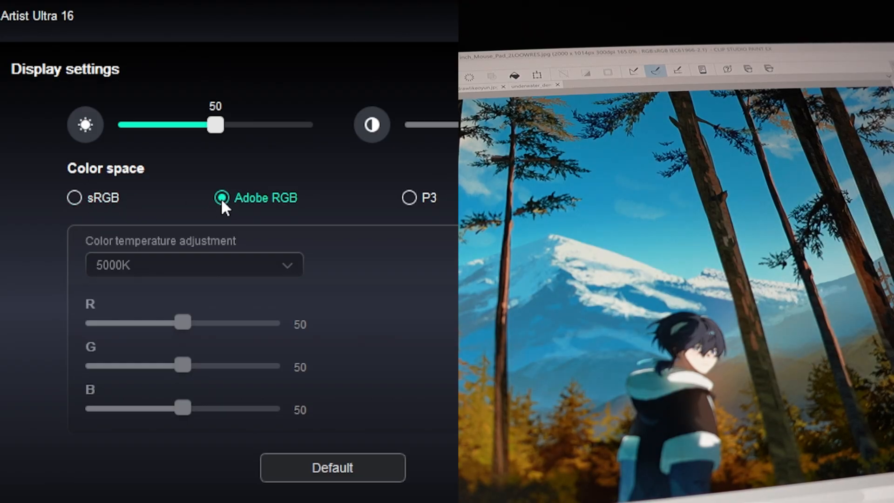
left_click(409, 198)
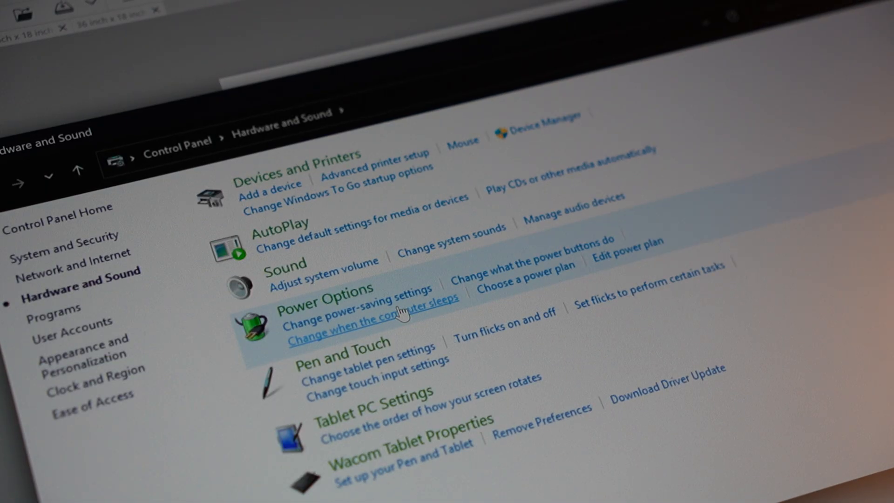
mouse_move(379, 393)
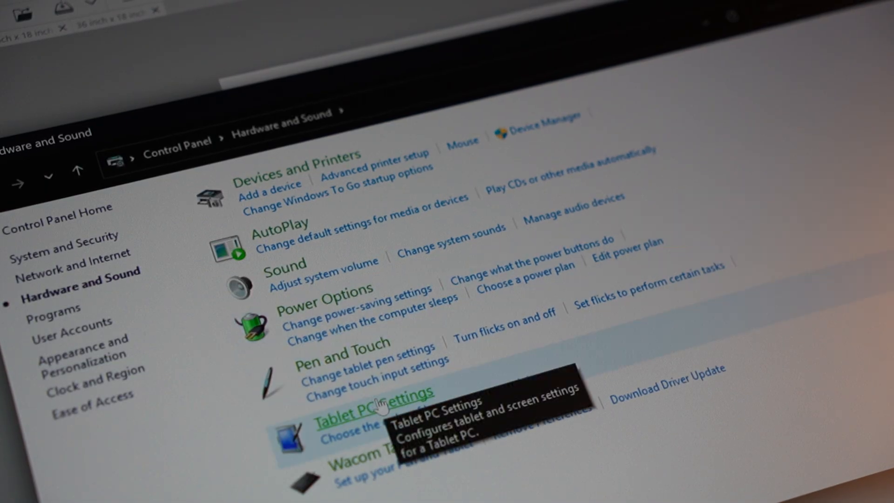
Step: Launch Tablet PC Settings and start Setup for the pen and touch display
left_click(377, 392)
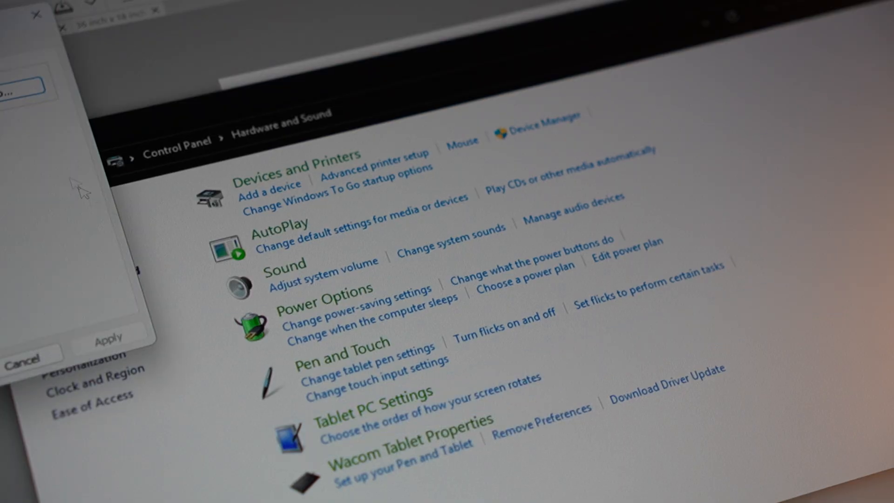
left_click(372, 398)
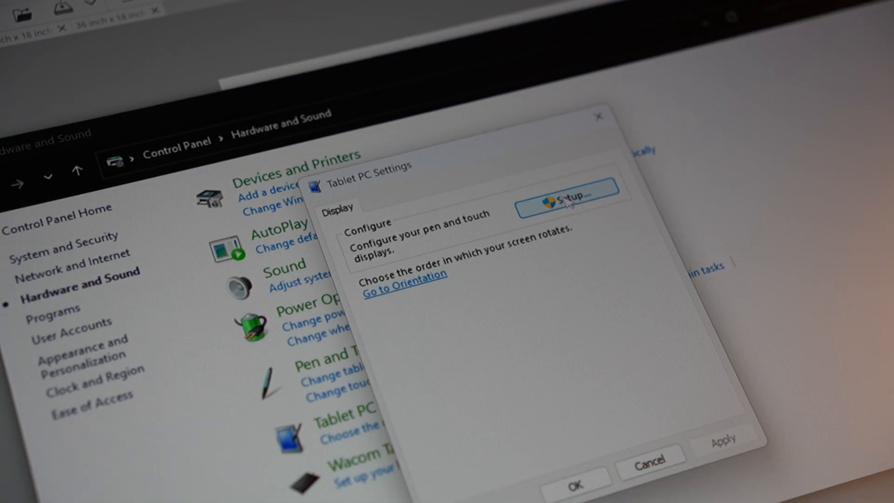
left_click(564, 188)
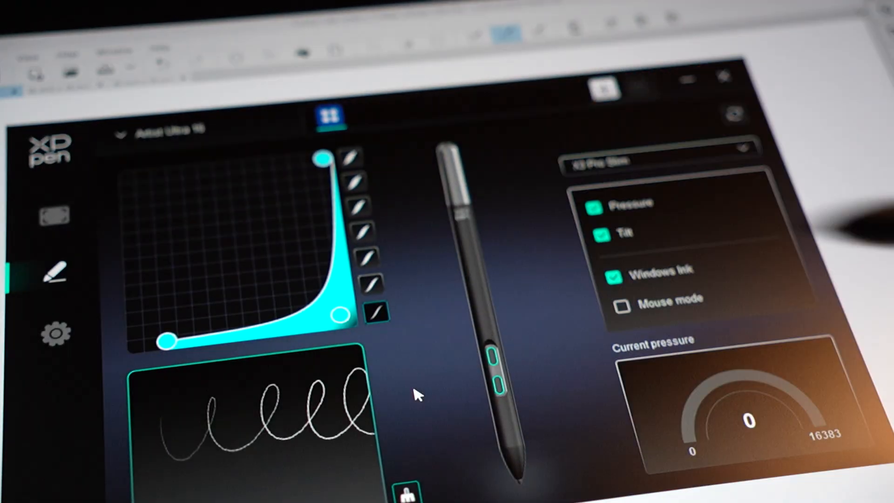
Step: Choose a steep pressure curve preset on the pen settings page
left_click(661, 161)
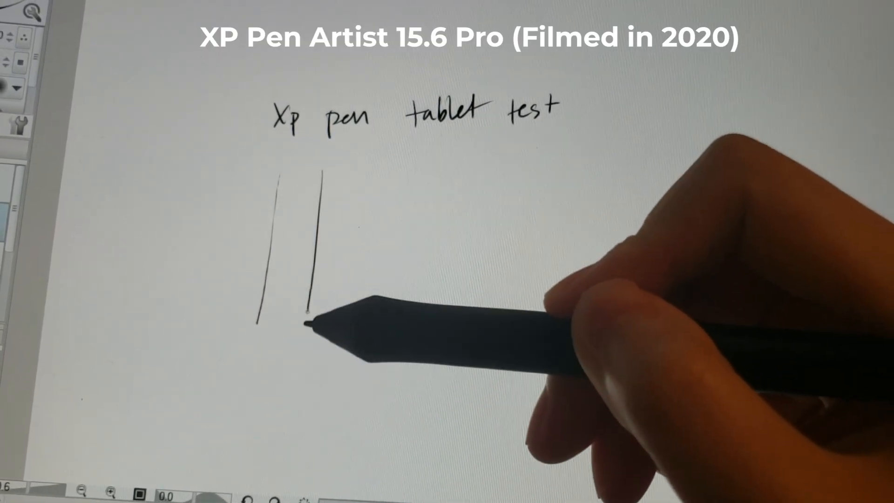
Step: Draw two more vertical test lines below the handwritten 'Xp pen tablet test'
left_click_drag(376, 171, 376, 319)
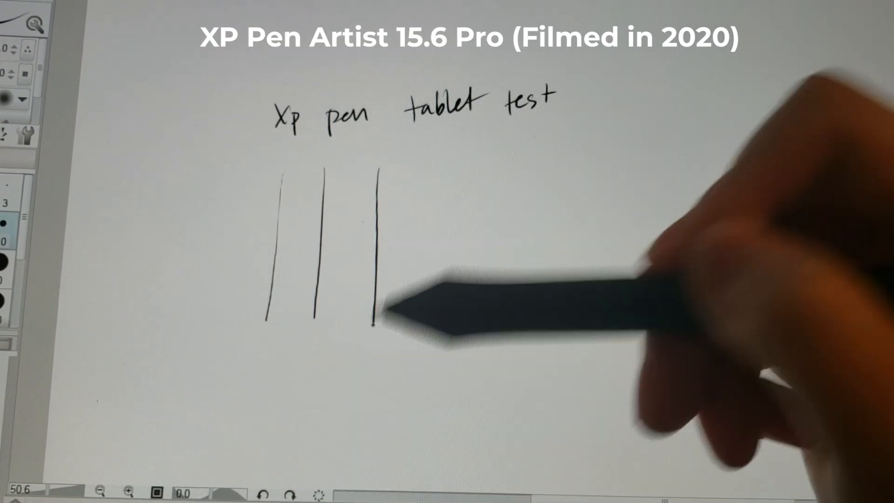
left_click_drag(454, 145, 454, 309)
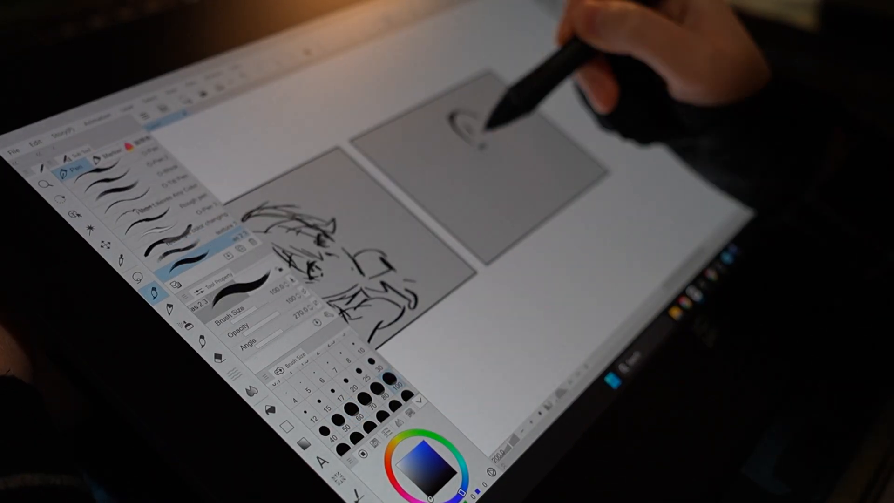
Step: Sketch a figure with the G-pen inside the right-hand comic panel
left_click_drag(474, 120, 547, 204)
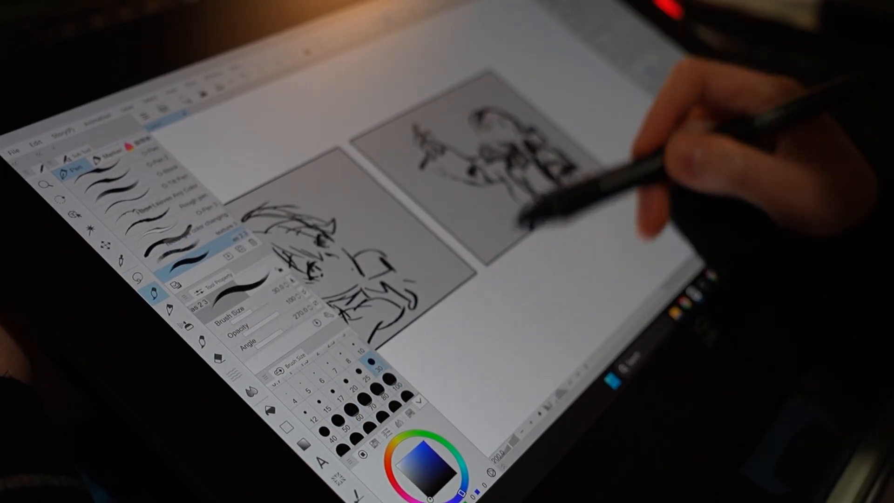